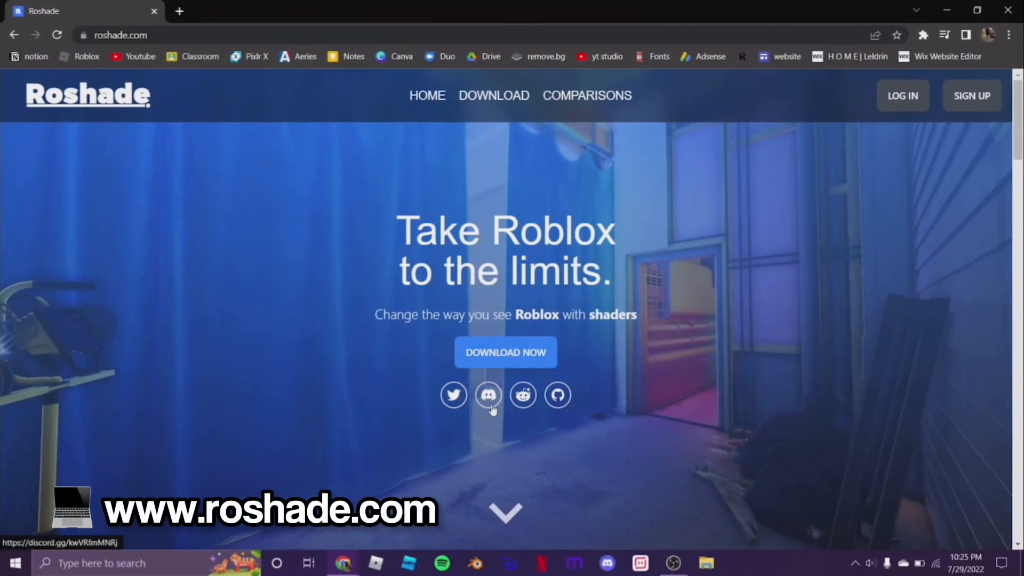
# Go to Roshade's download page, choose the free Lite version, and accept the license agreement.
pyautogui.scroll(-3)
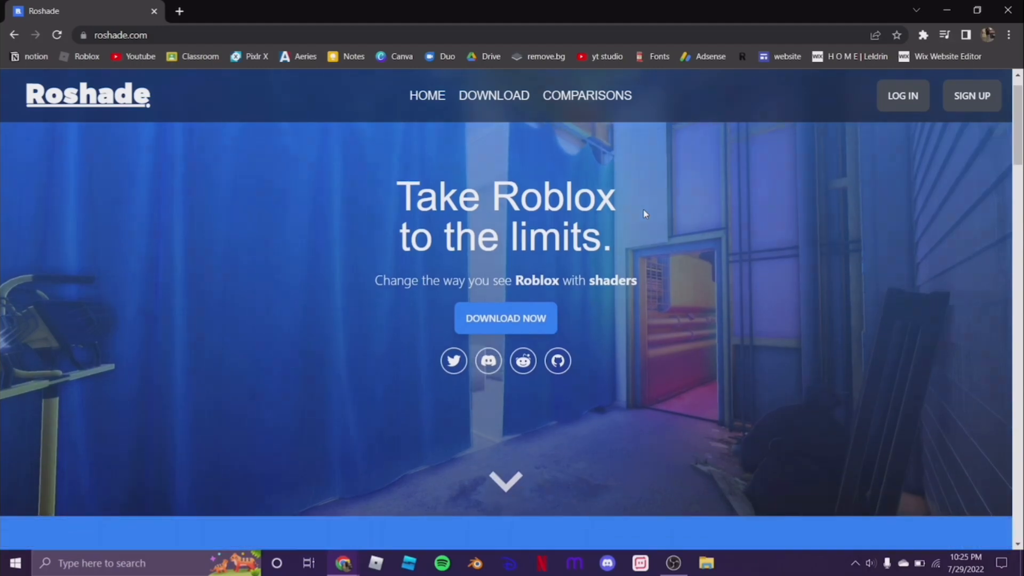
pyautogui.scroll(-3)
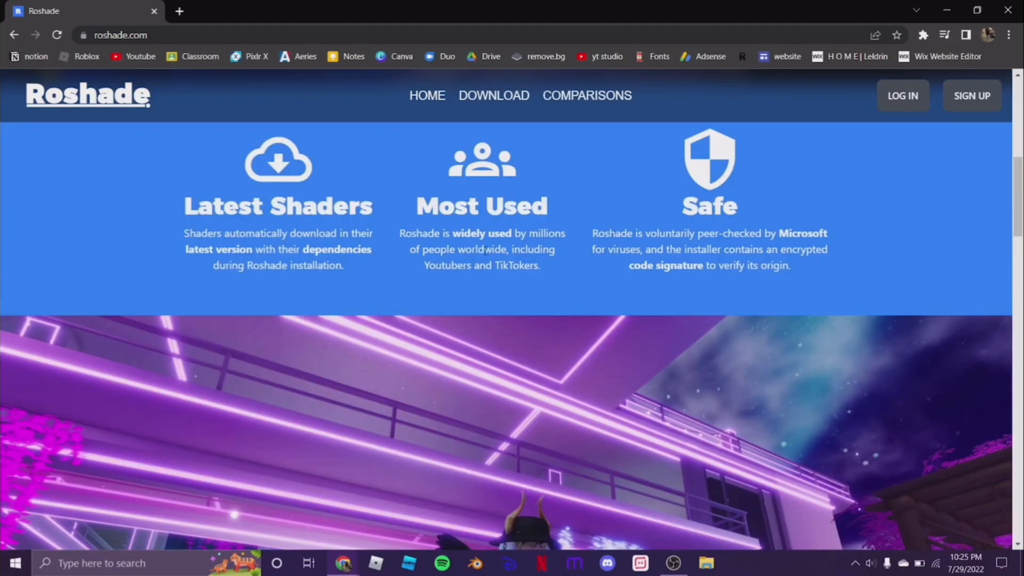
pyautogui.scroll(-3)
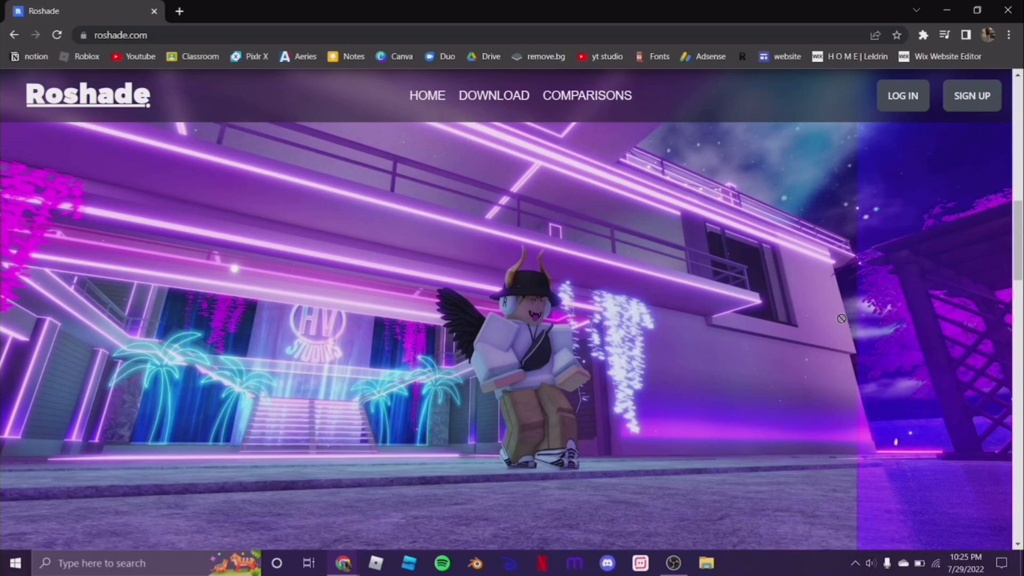
pyautogui.scroll(-3)
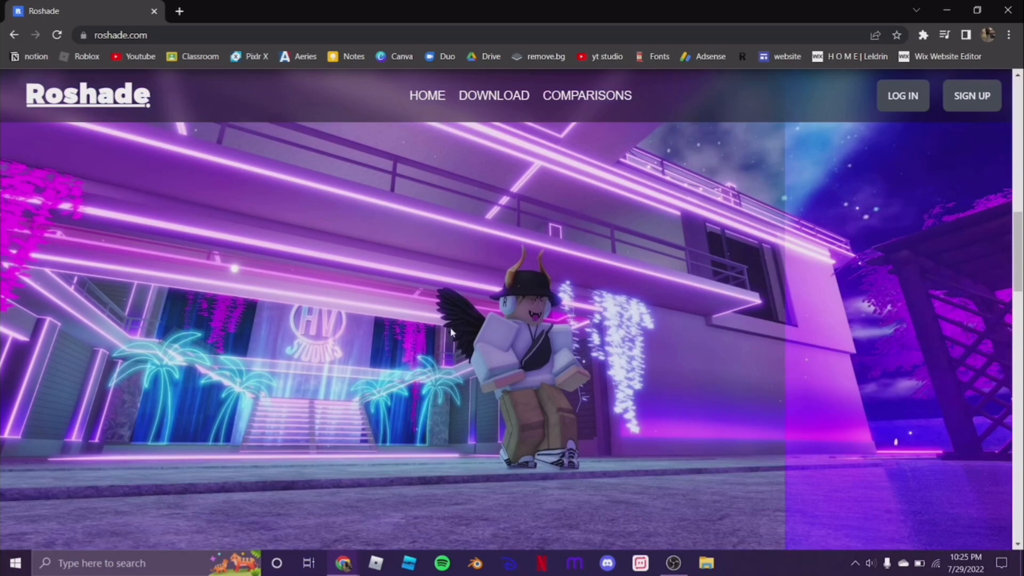
pyautogui.scroll(-3)
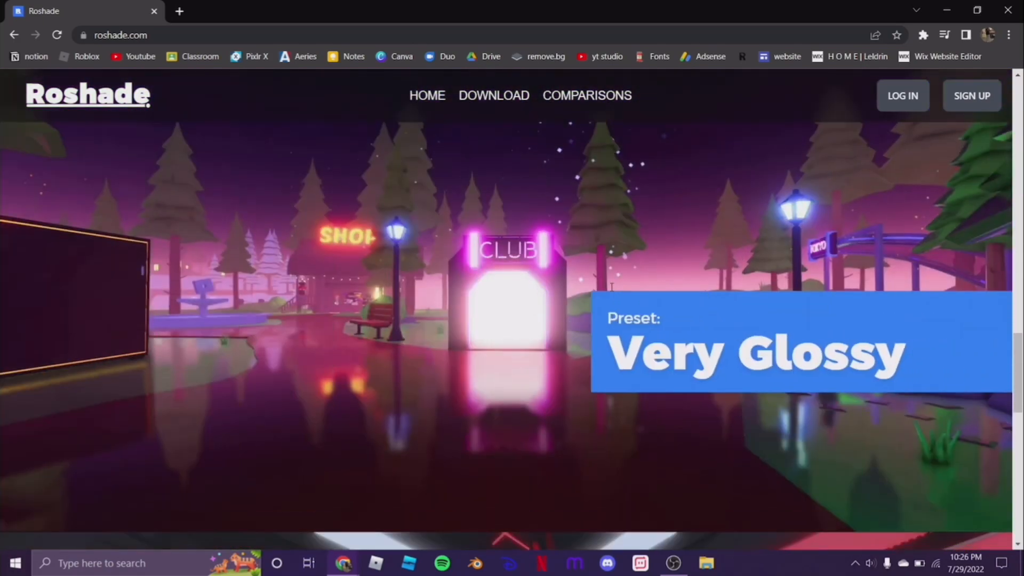
pyautogui.scroll(-3)
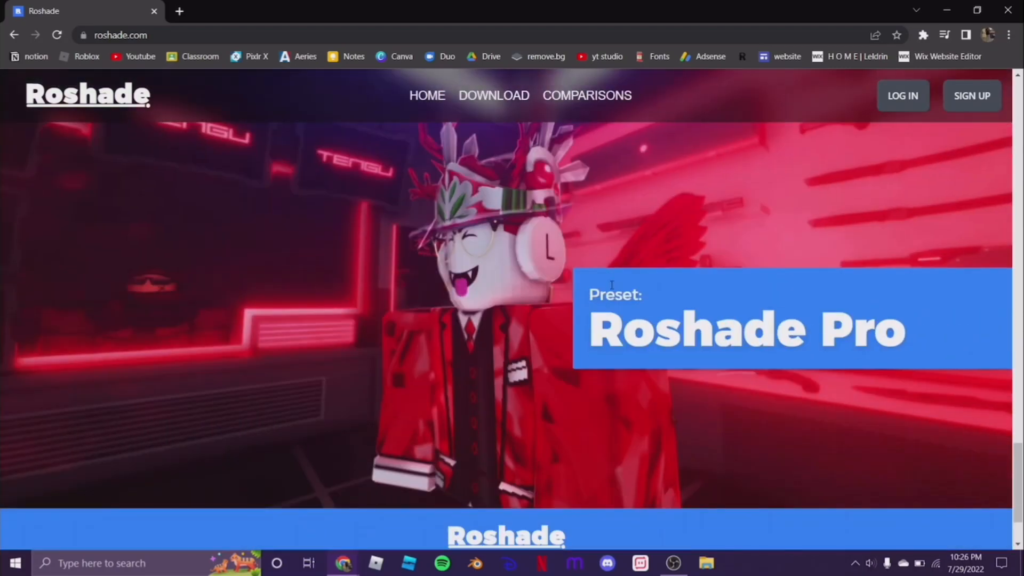
pyautogui.scroll(-3)
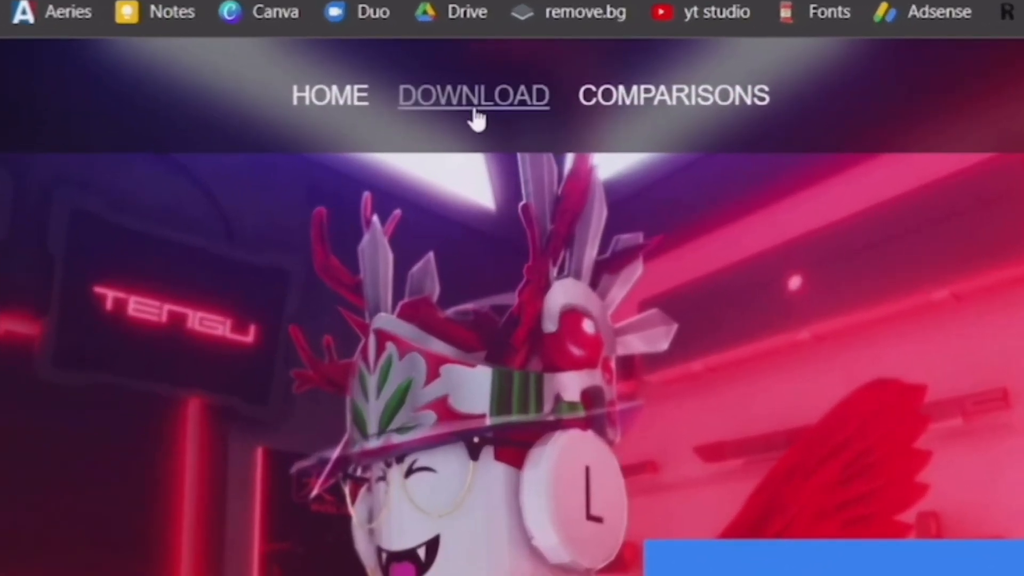
pyautogui.click(473, 96)
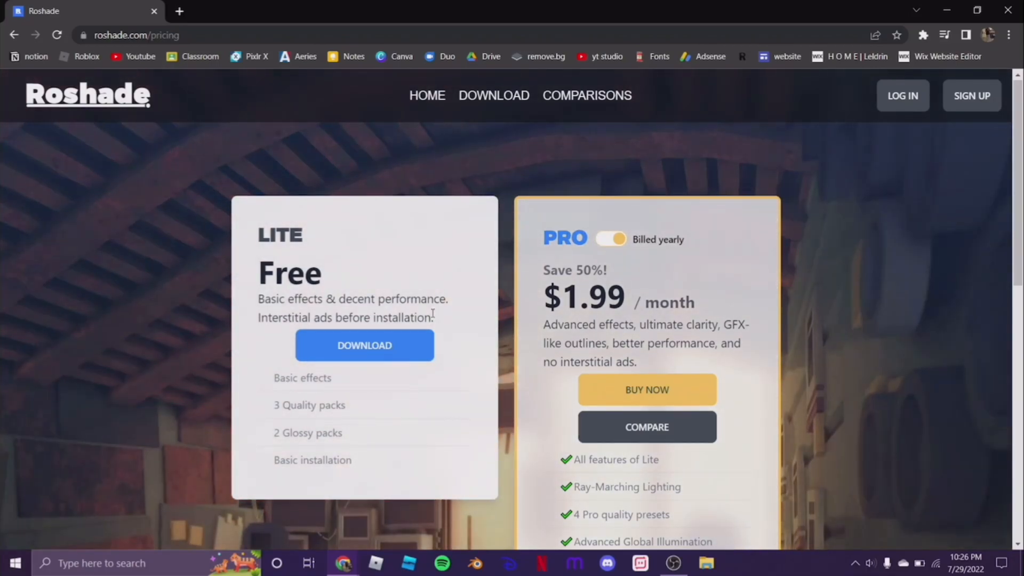
pyautogui.scroll(-3)
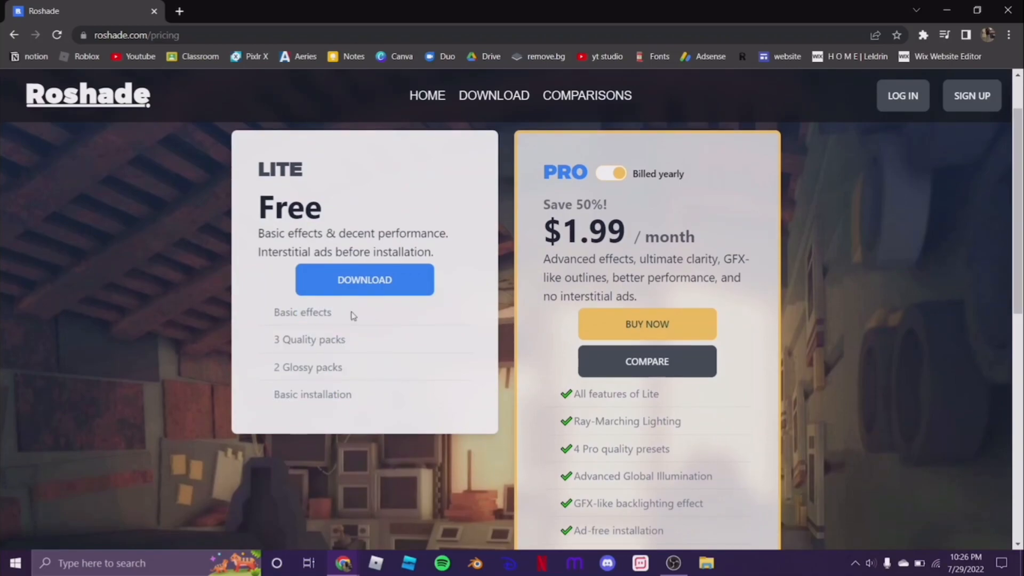
pyautogui.click(365, 279)
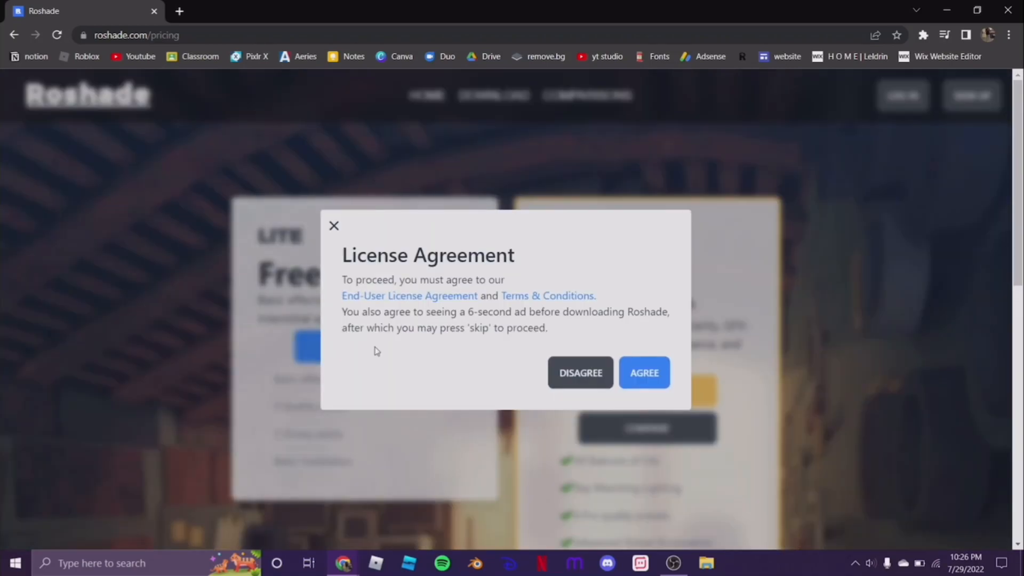
pyautogui.click(644, 373)
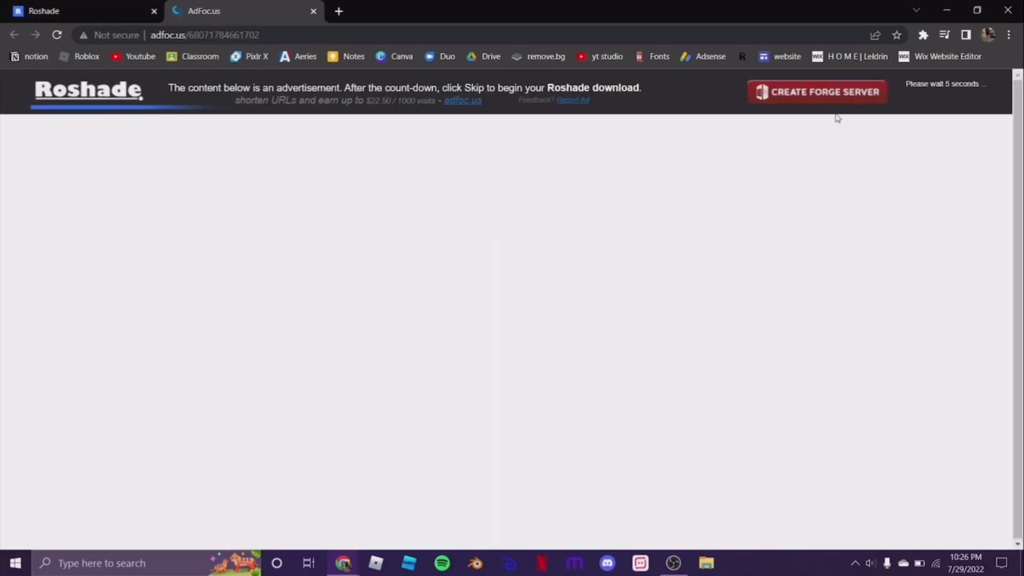
pyautogui.moveTo(921, 101)
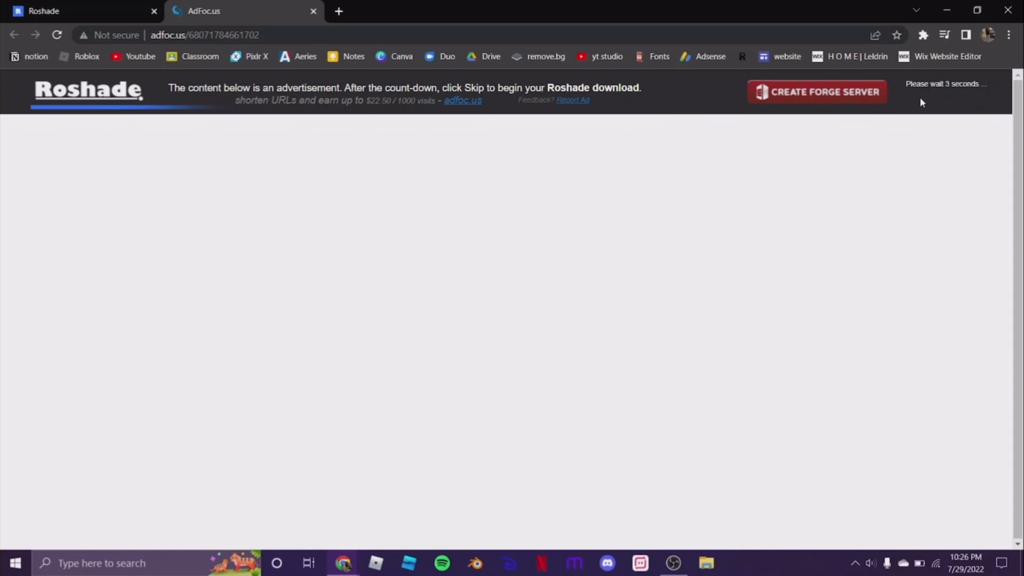
# Skip the ad countdown and download the 4.78MB Roshade Setup 3.0.0 from MediaFire.
pyautogui.click(940, 91)
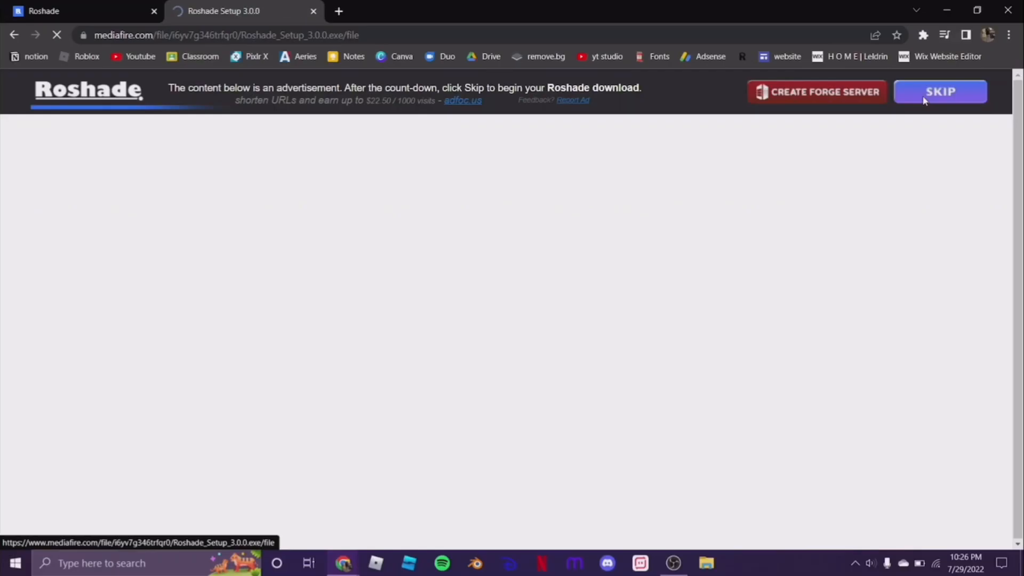
pyautogui.click(940, 91)
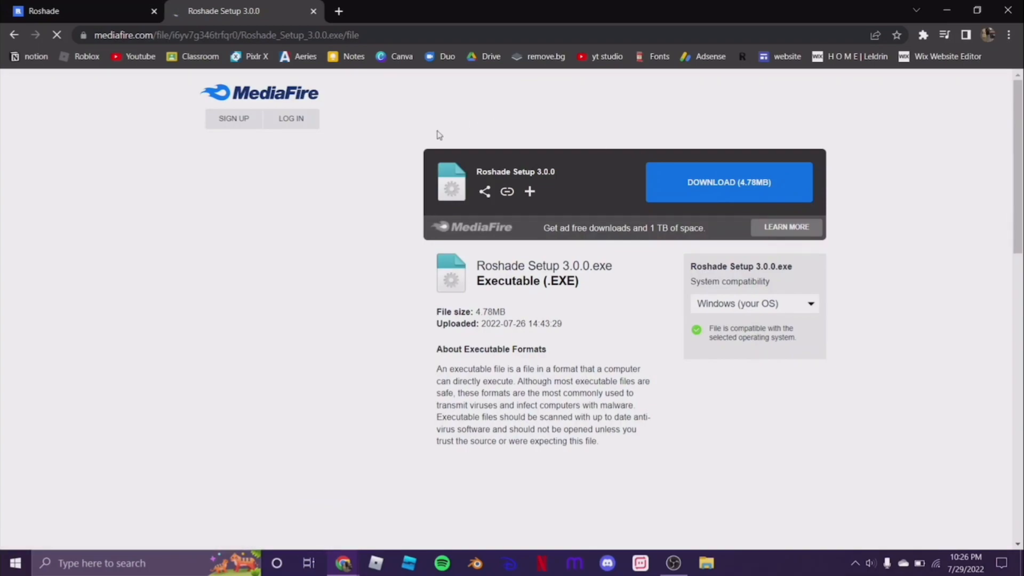
pyautogui.click(728, 181)
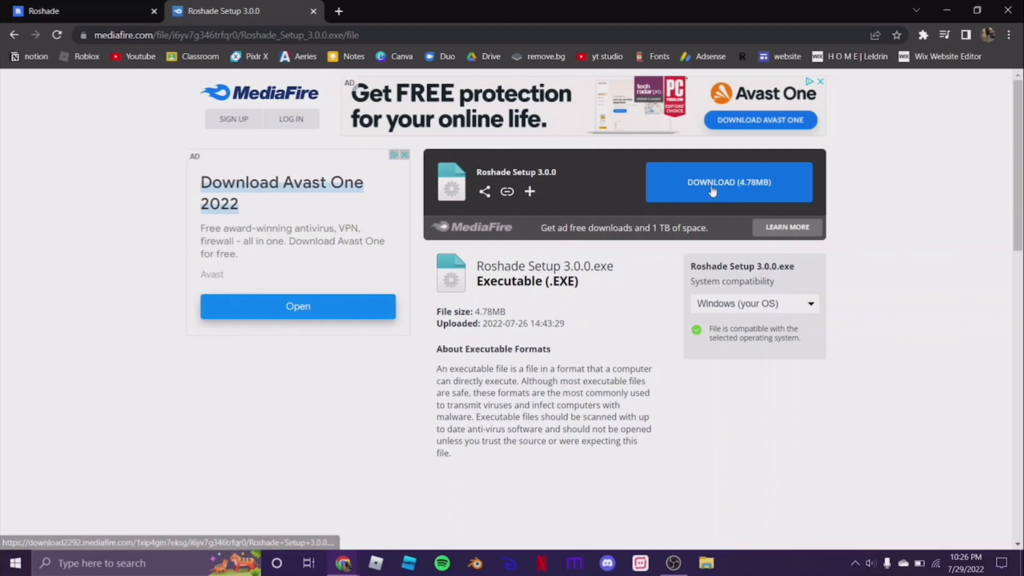
pyautogui.click(729, 183)
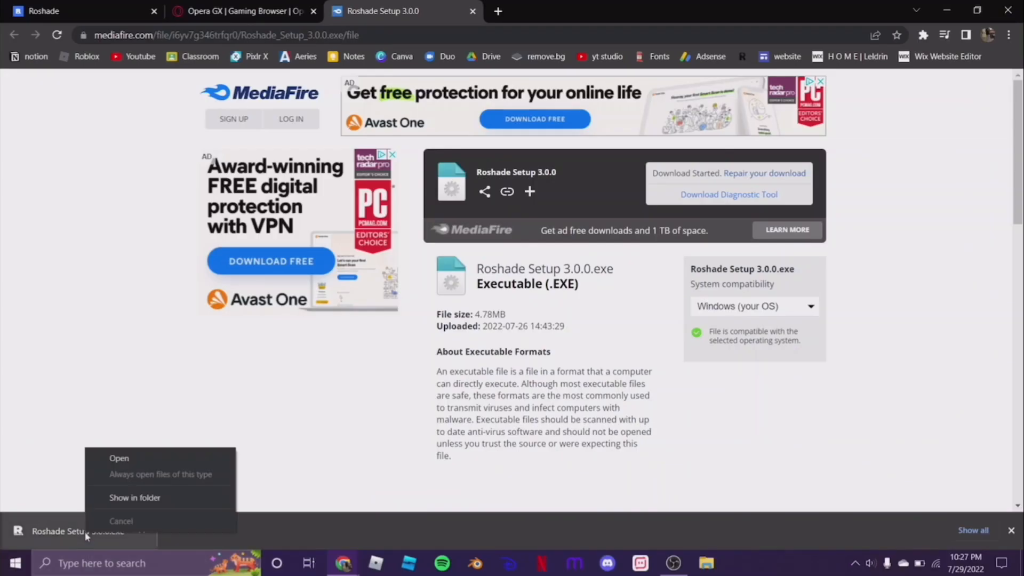
# Open the downloaded Roshade Setup 3.0.0 and expand SmartScreen's details on the blocked installer.
pyautogui.click(119, 457)
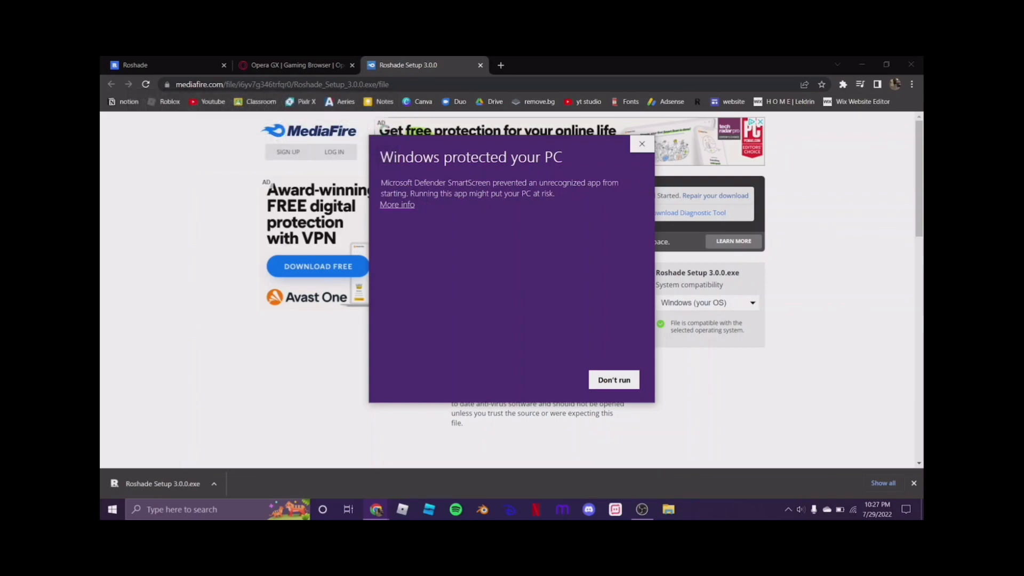
pyautogui.click(396, 204)
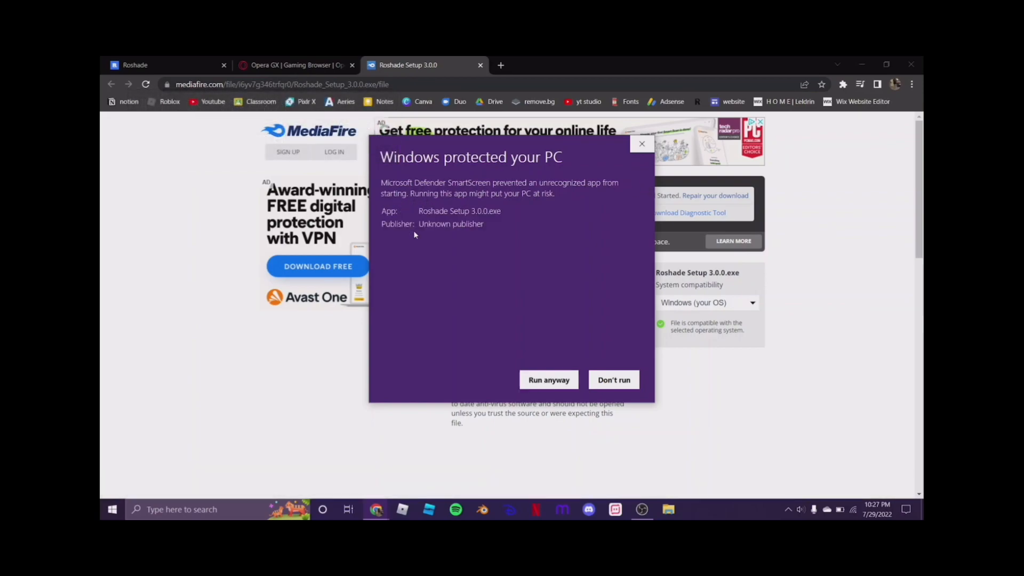
pyautogui.moveTo(613, 379)
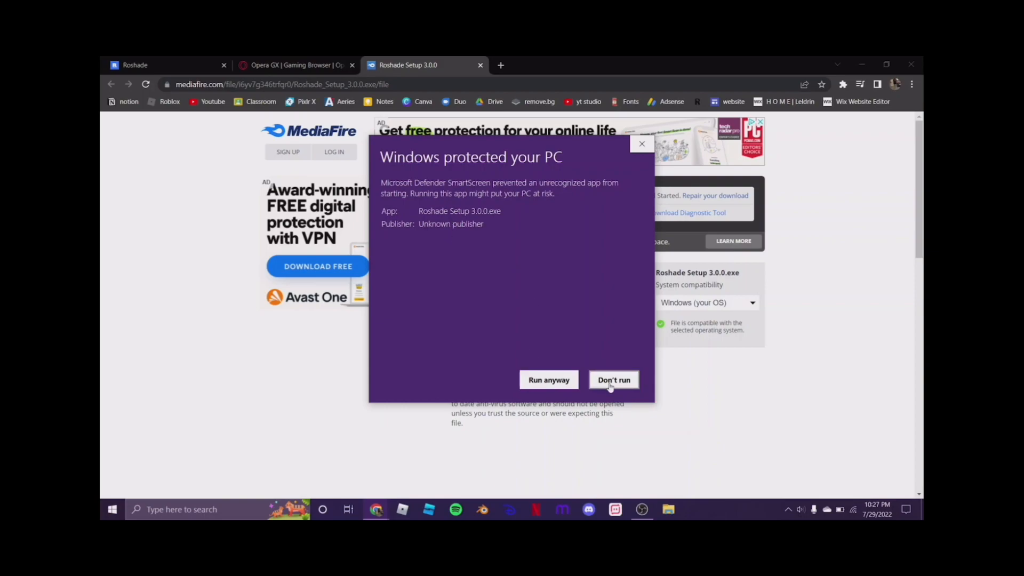
pyautogui.moveTo(548, 379)
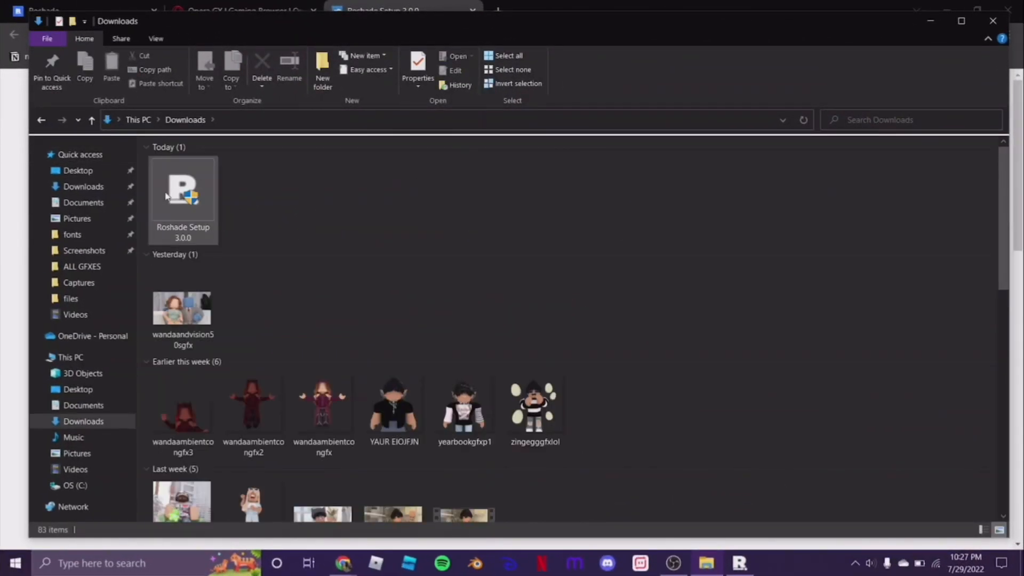
# Select Roshade Setup 3.0.0 in Downloads and bring up its administrator launch menu.
pyautogui.click(183, 196)
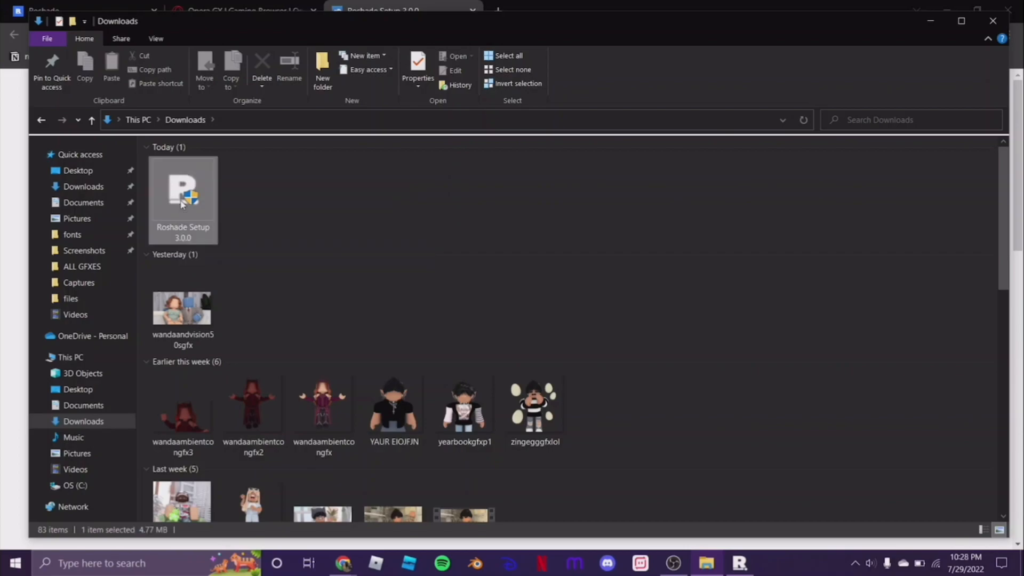
pyautogui.doubleClick(183, 190)
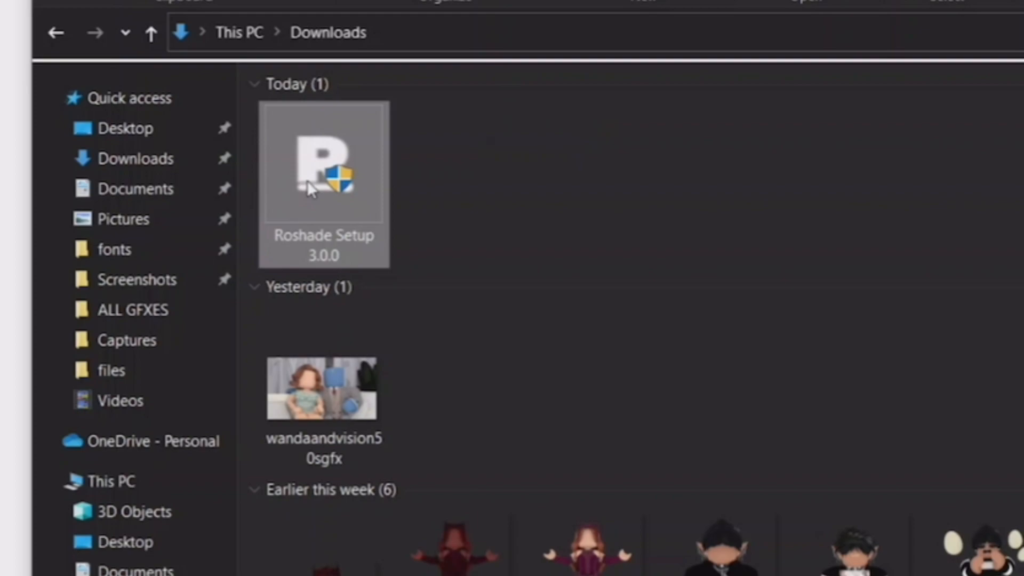
pyautogui.rightClick(323, 163)
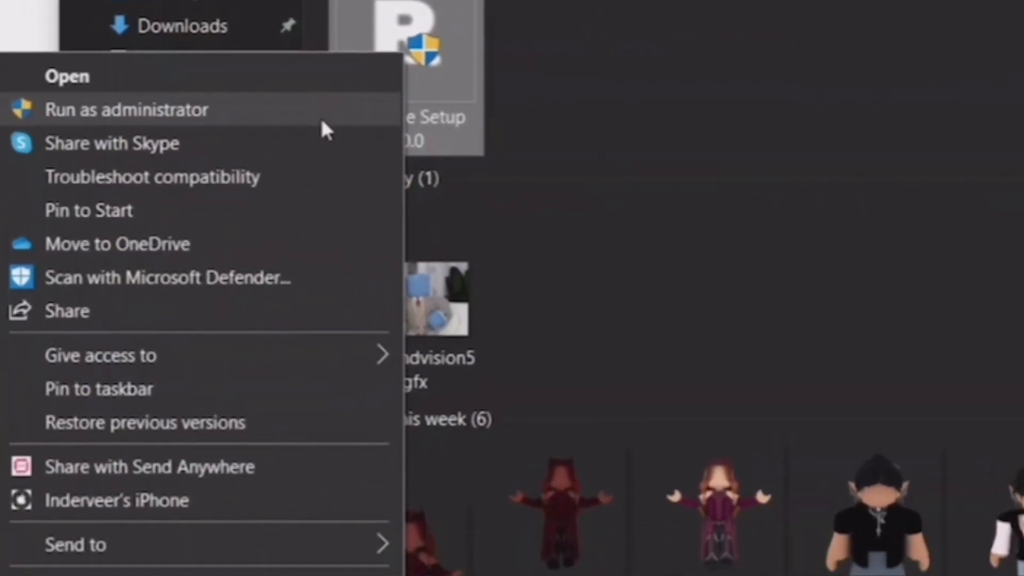
pyautogui.moveTo(273, 284)
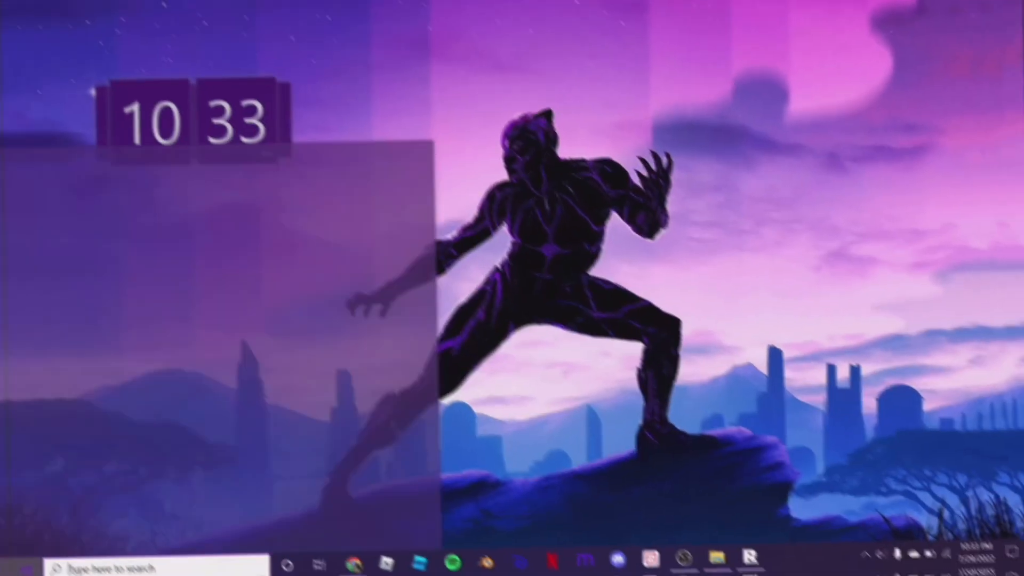
# Launch Microsoft Store from Start and search 'breezip' to find the BreeZip extractor.
pyautogui.click(15, 563)
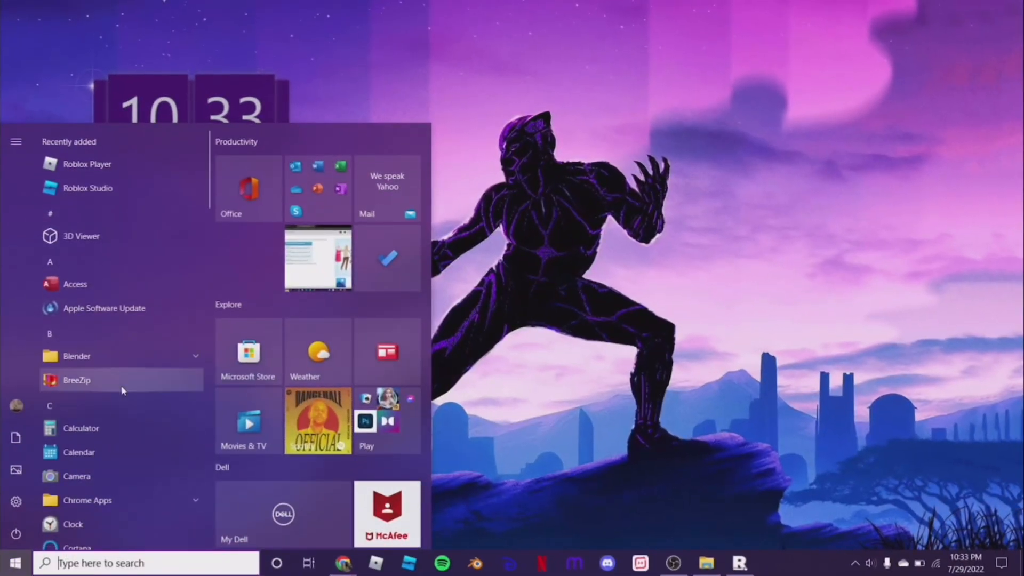
pyautogui.scroll(-3)
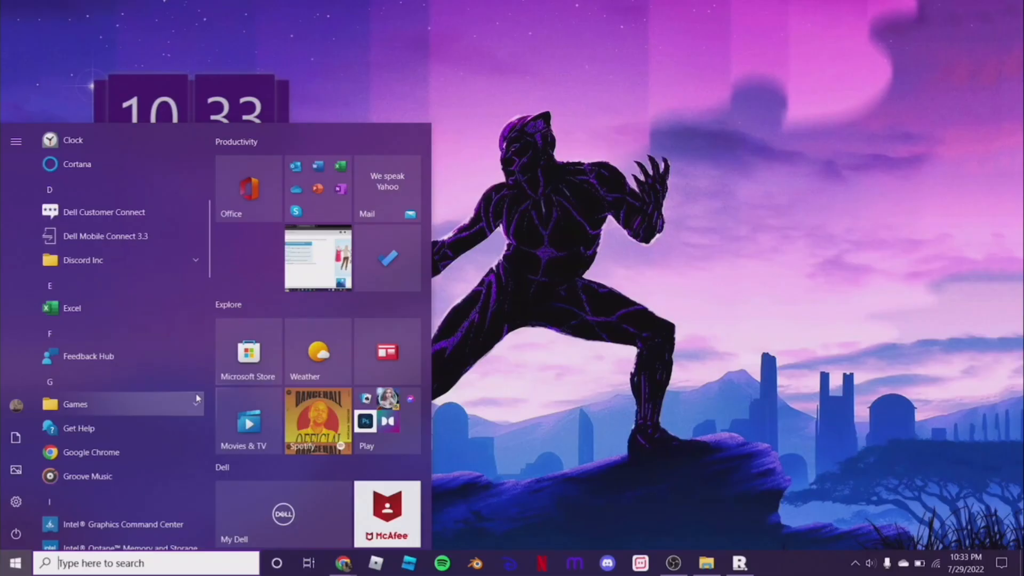
pyautogui.click(248, 352)
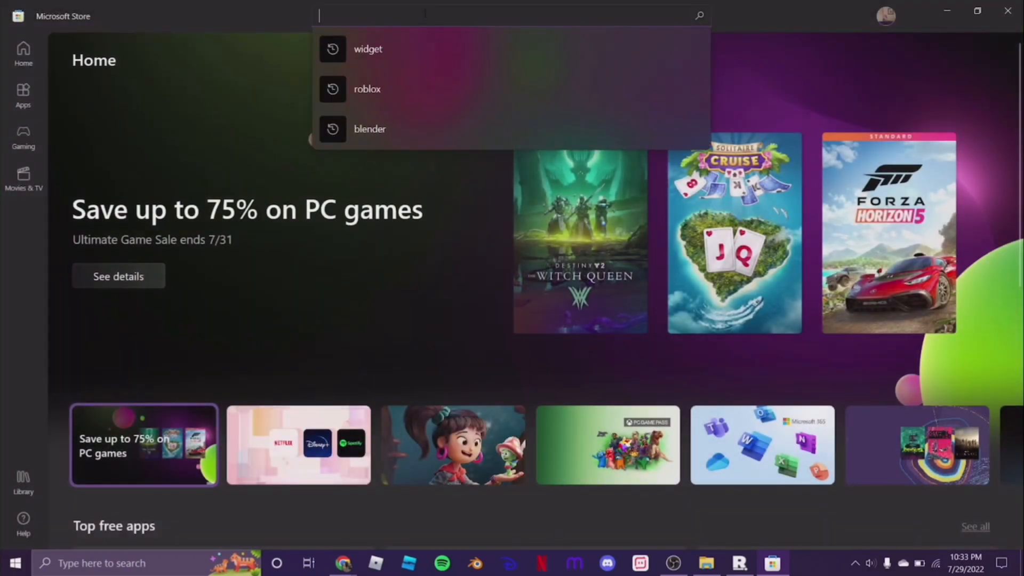
pyautogui.write('breezip')
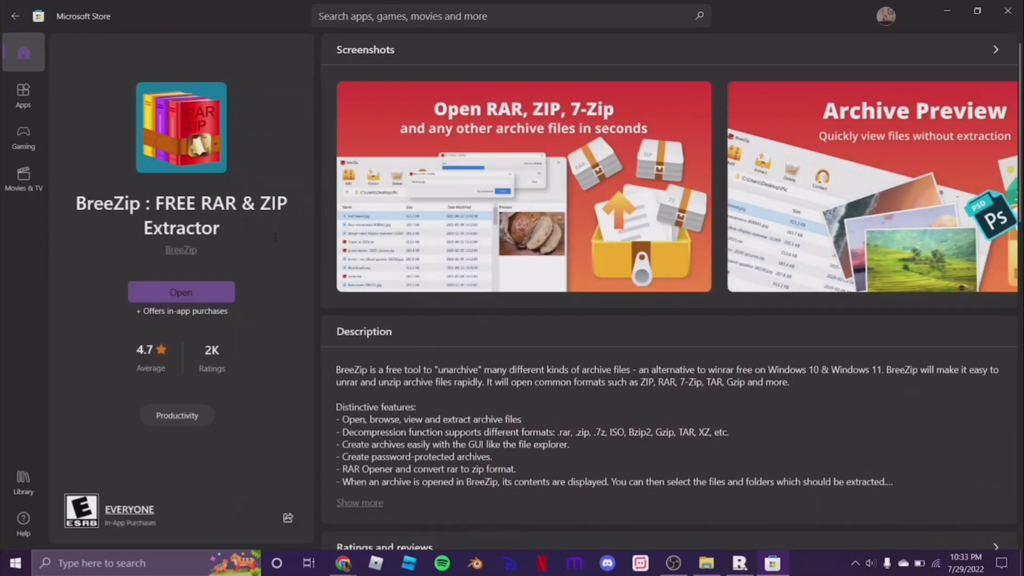
pyautogui.click(509, 16)
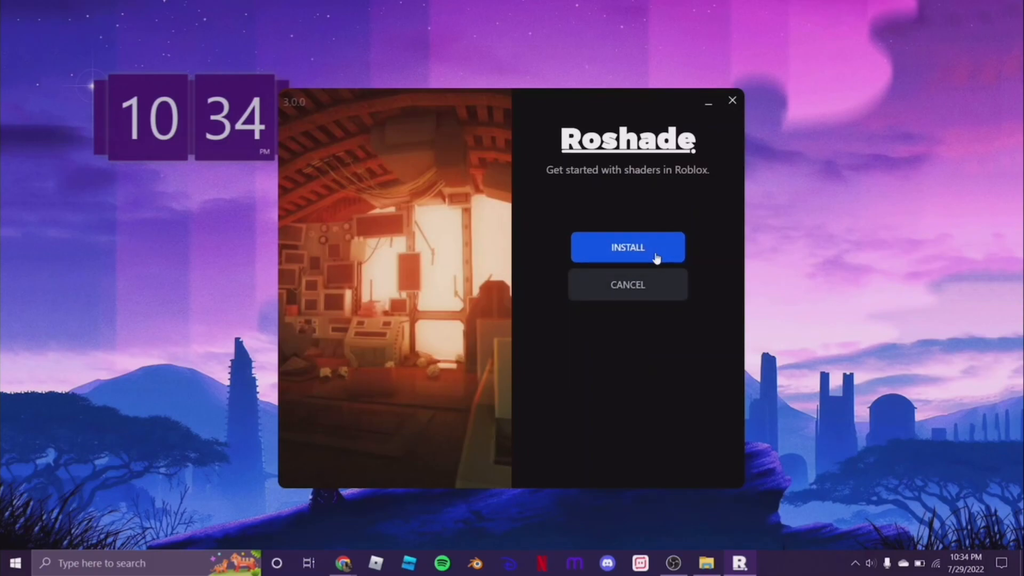
# Start the Roshade 3.0.0 installation to move on to the Keybinds page.
pyautogui.click(627, 247)
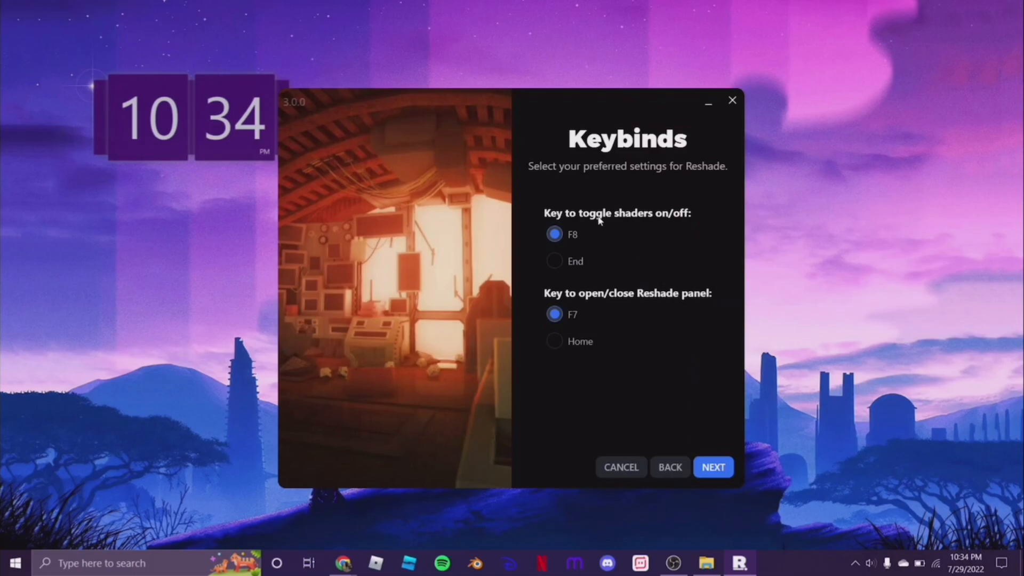
pyautogui.moveTo(593, 243)
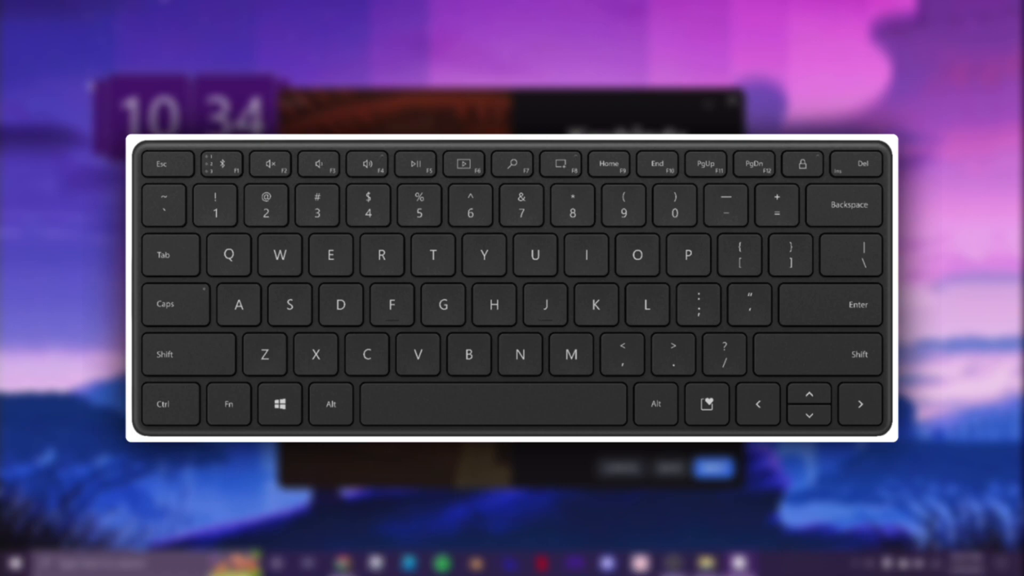
pyautogui.click(560, 163)
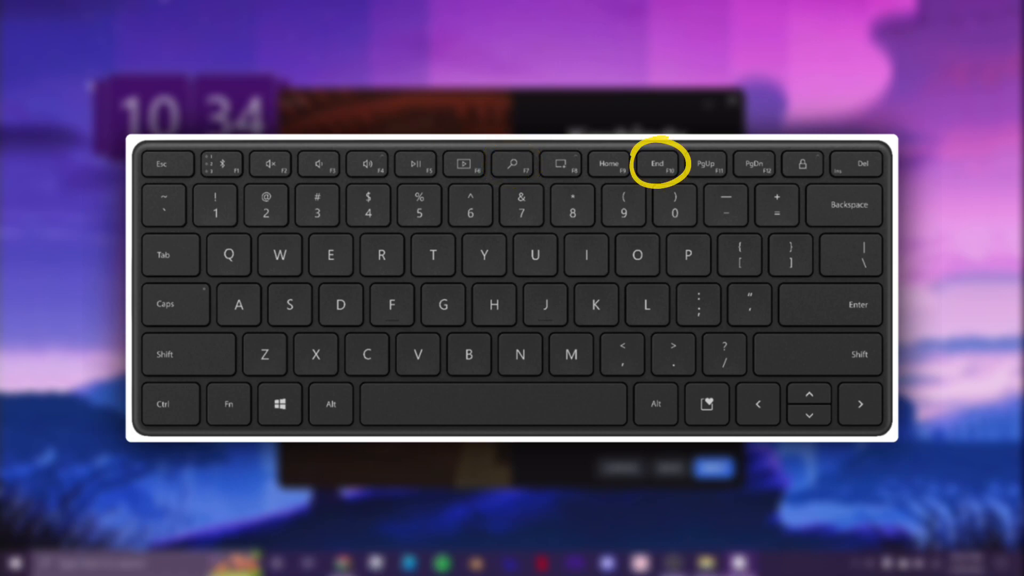
pyautogui.click(656, 163)
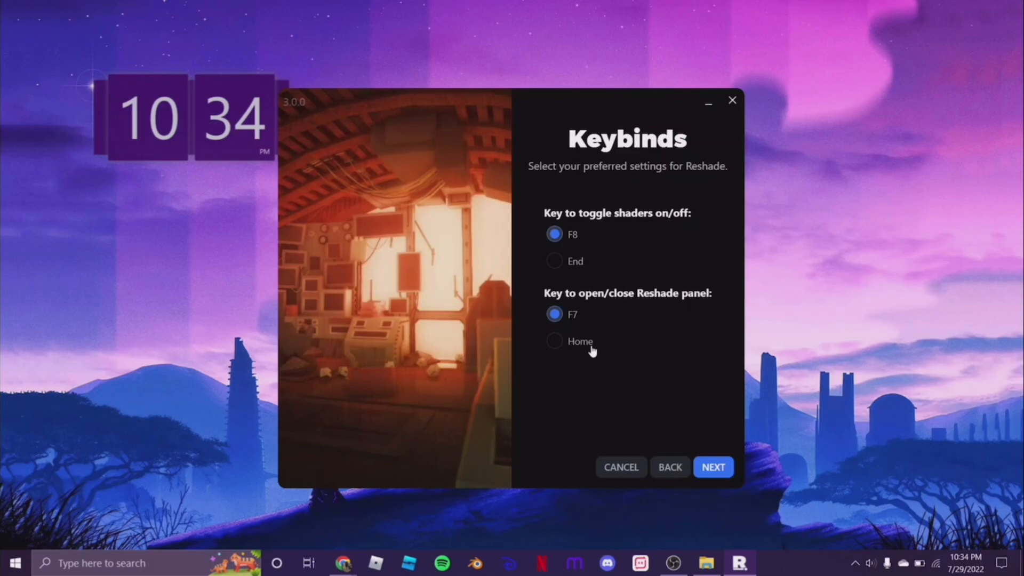
pyautogui.click(713, 467)
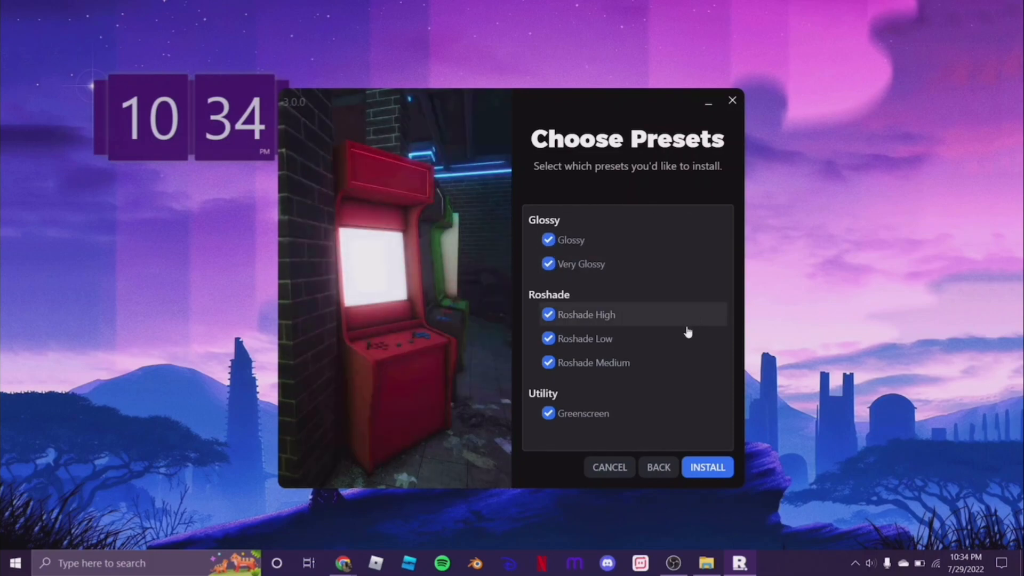
# Install all presets, Glossy through Greenscreen, with the F8 and F7 keybinds.
pyautogui.click(707, 467)
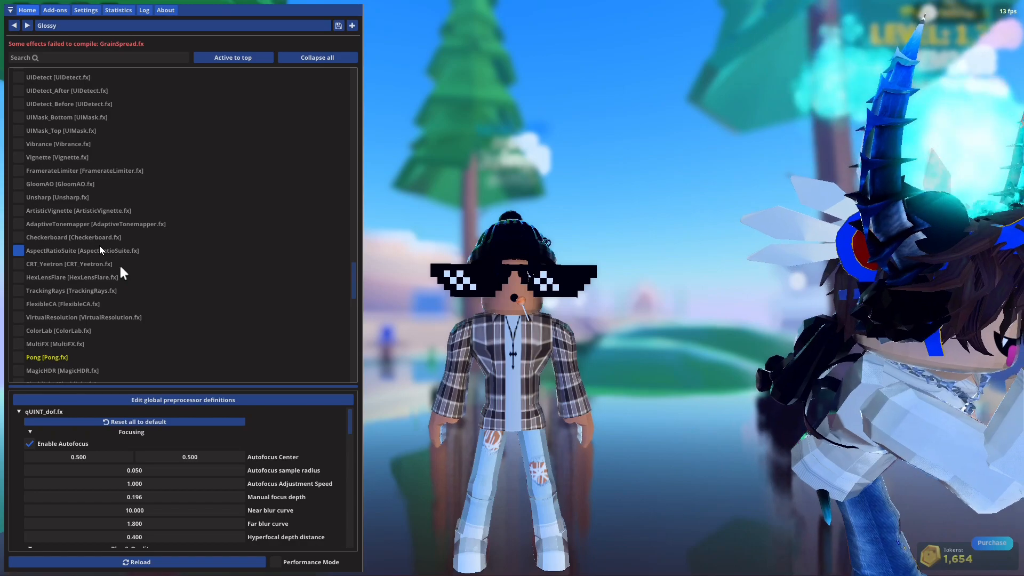
# Scroll the ReShade effects list, then close the shader panel.
pyautogui.scroll(-3)
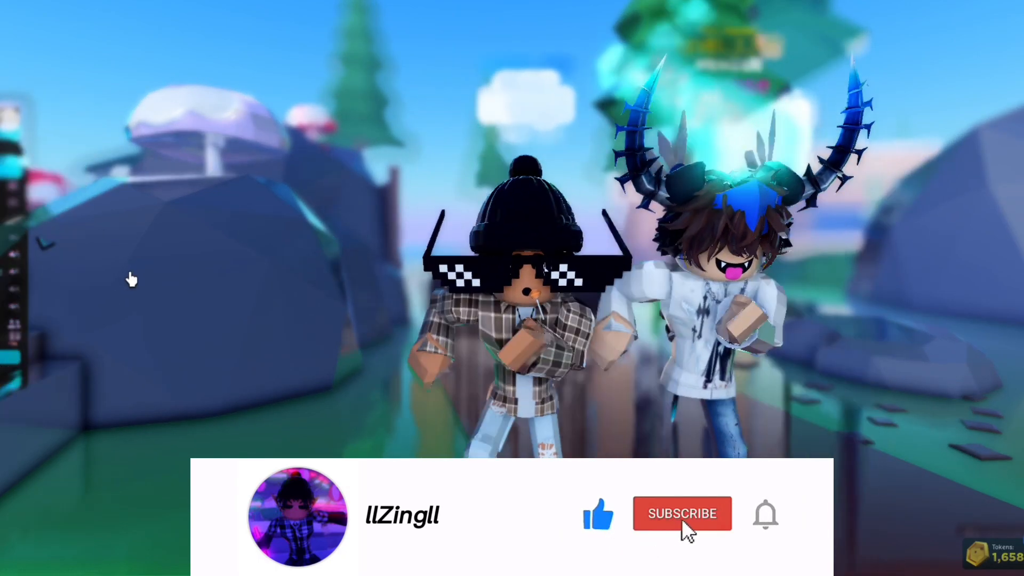
pyautogui.click(682, 513)
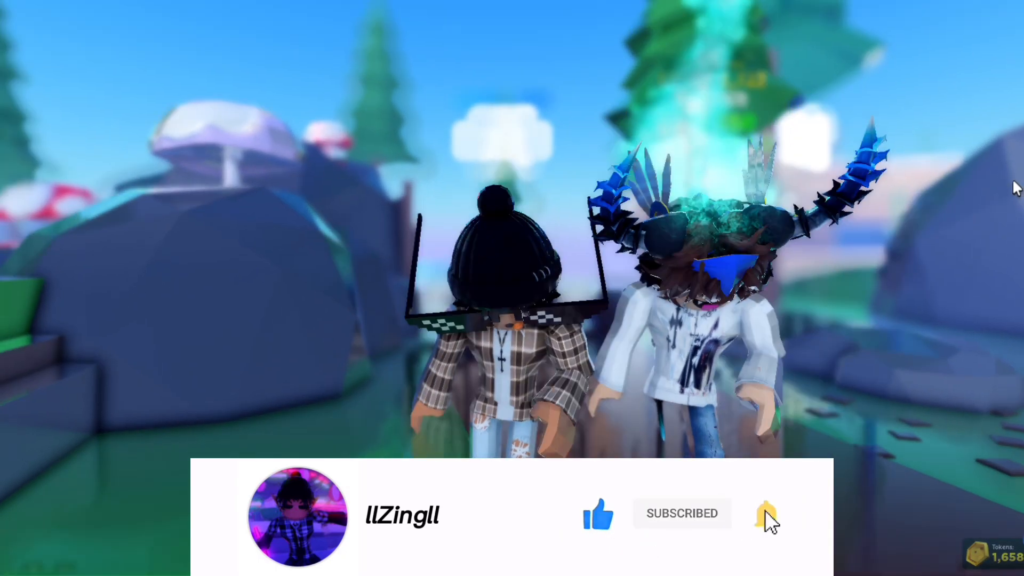